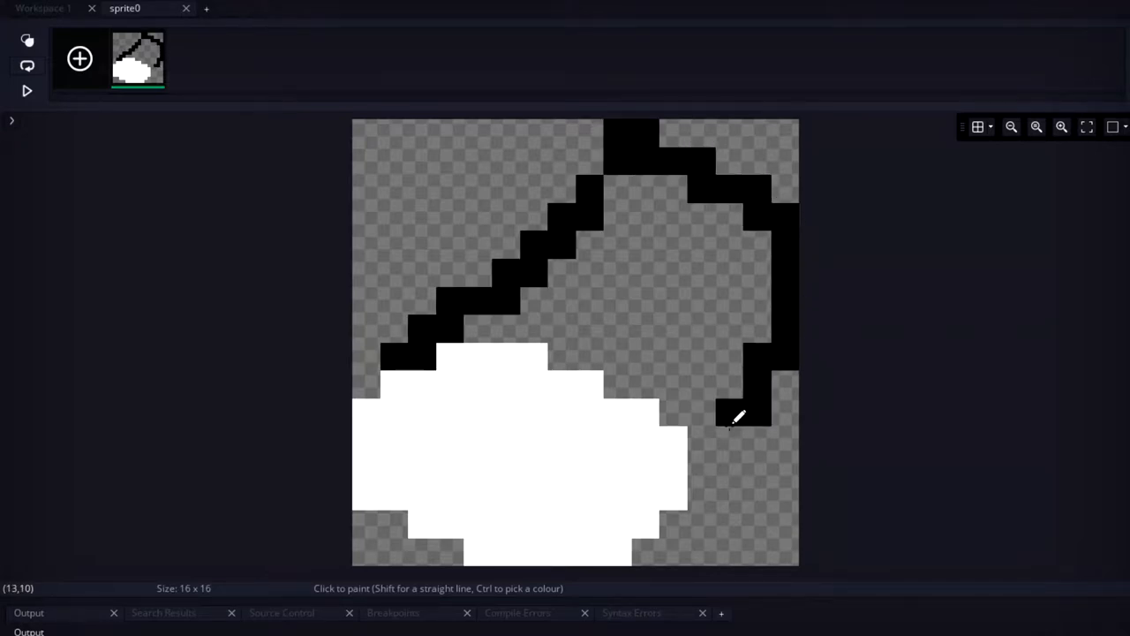
- Paint the burrito body solid black and draw a light grey diagonal fold line
left_click(702, 322)
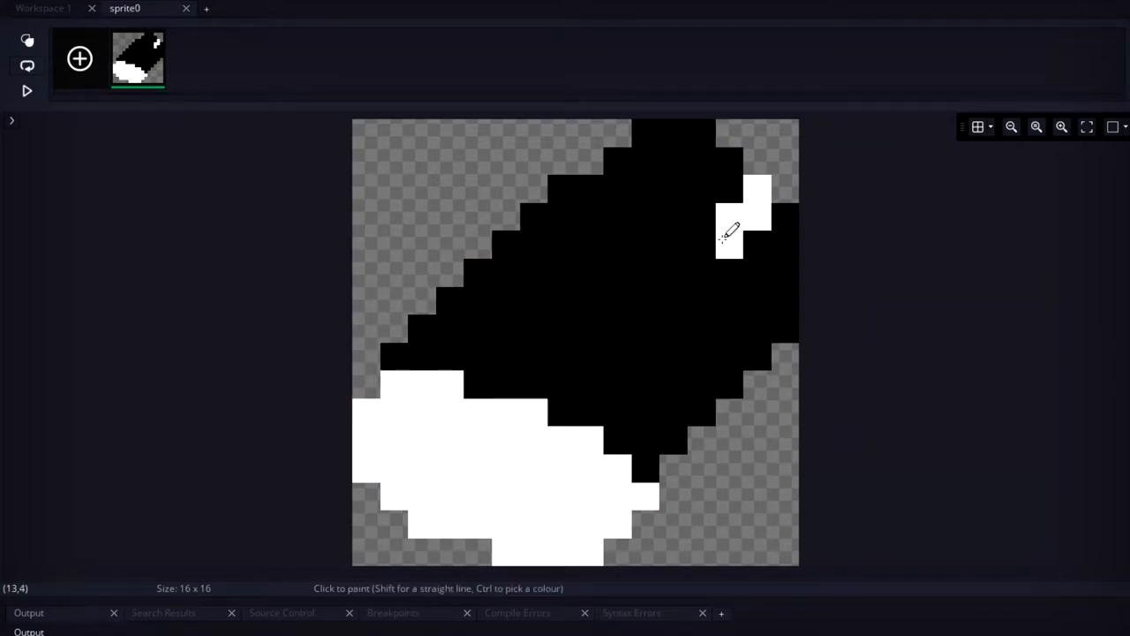
left_click_drag(730, 233, 790, 219)
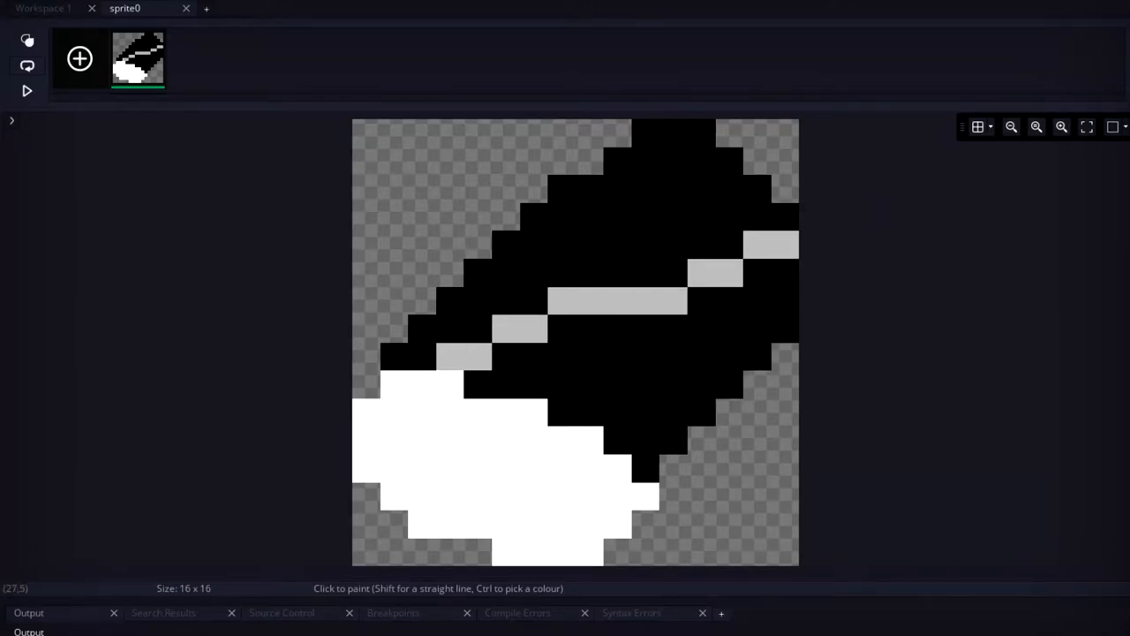
- Shade the tortilla in light and mid greys with a dark fold, and fill the open end yellow
left_click(785, 329)
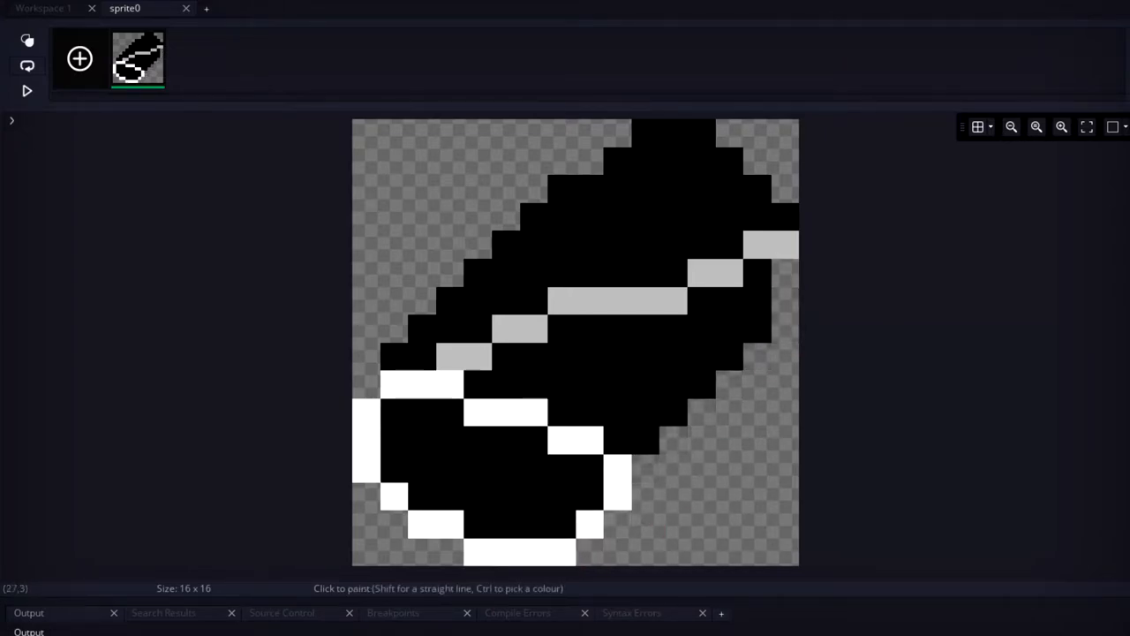
left_click(676, 217)
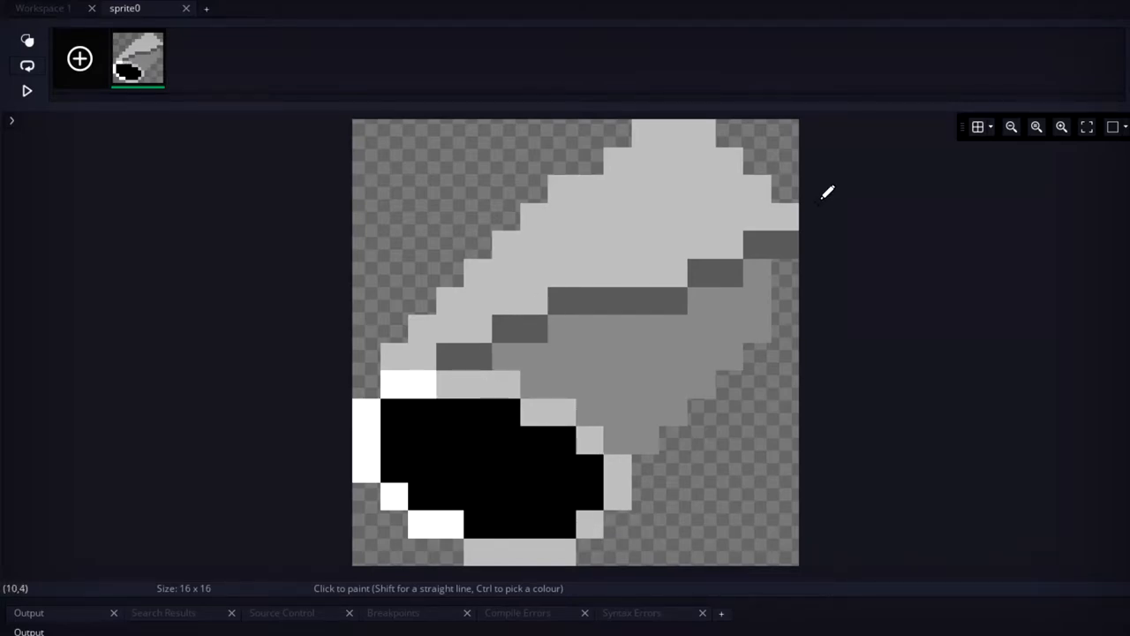
left_click(485, 459)
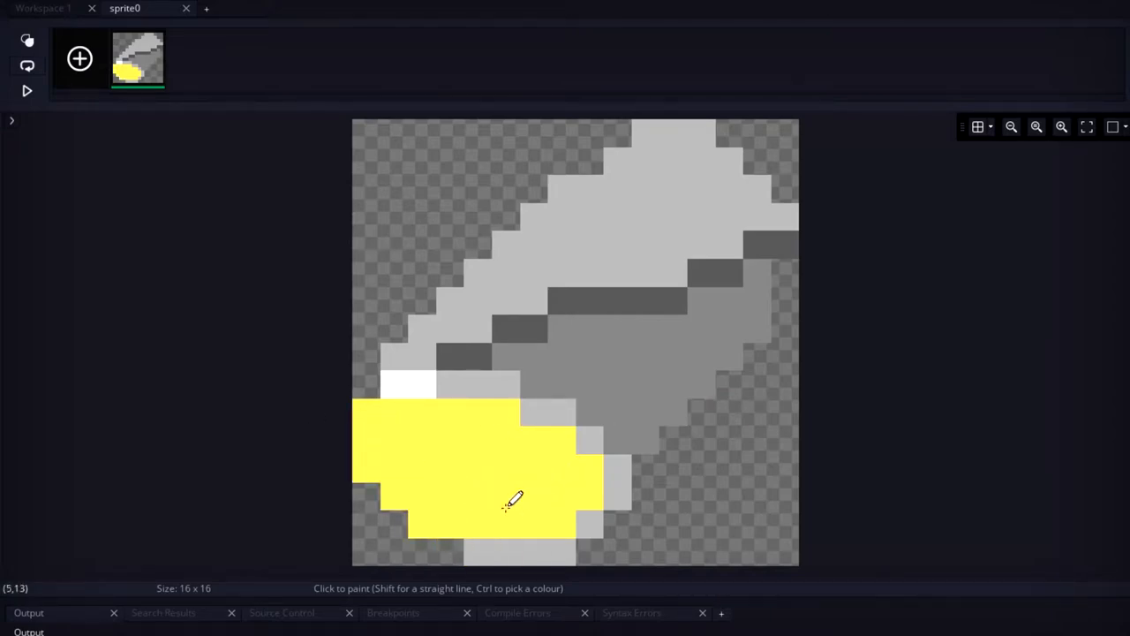
- Speckle the yellow filling with green, red-orange, orange and brown pieces
left_click(575, 468)
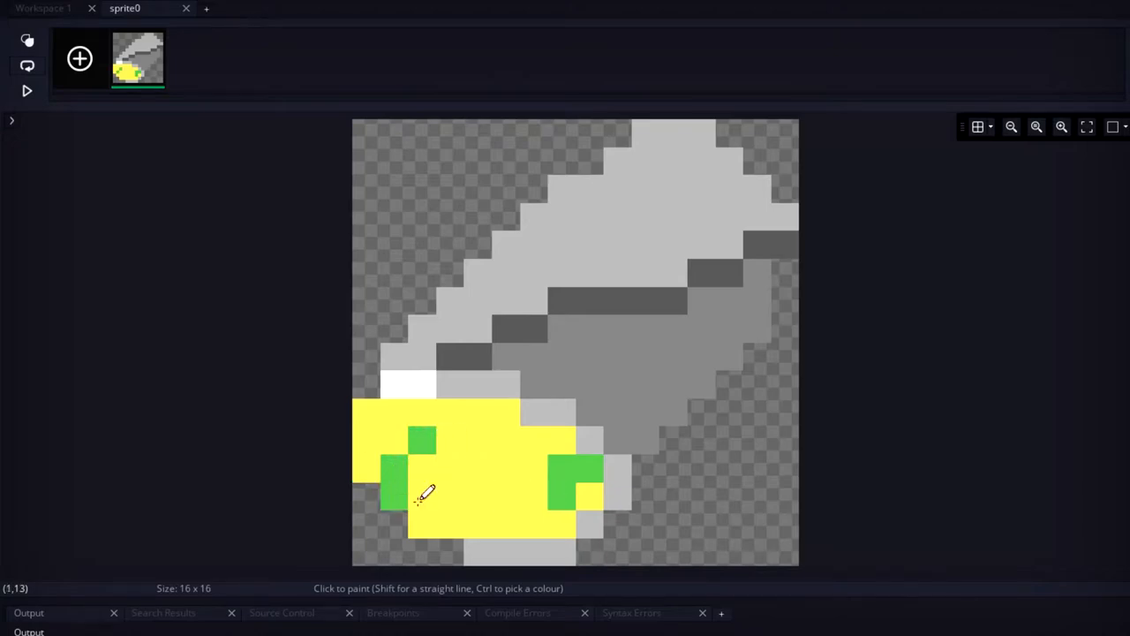
left_click(463, 450)
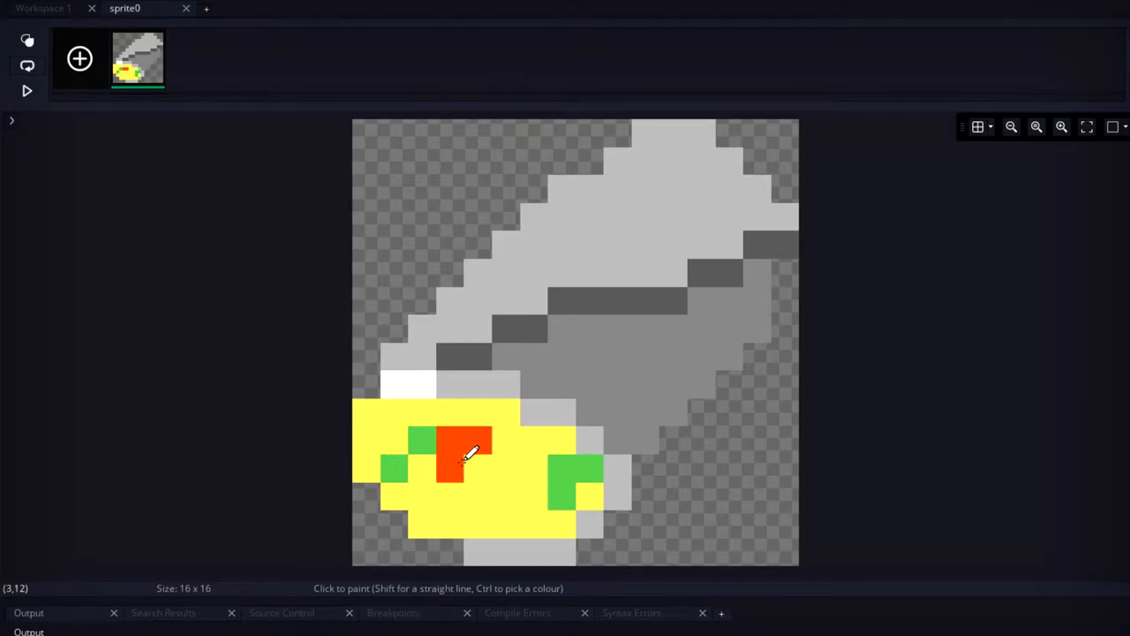
left_click(534, 525)
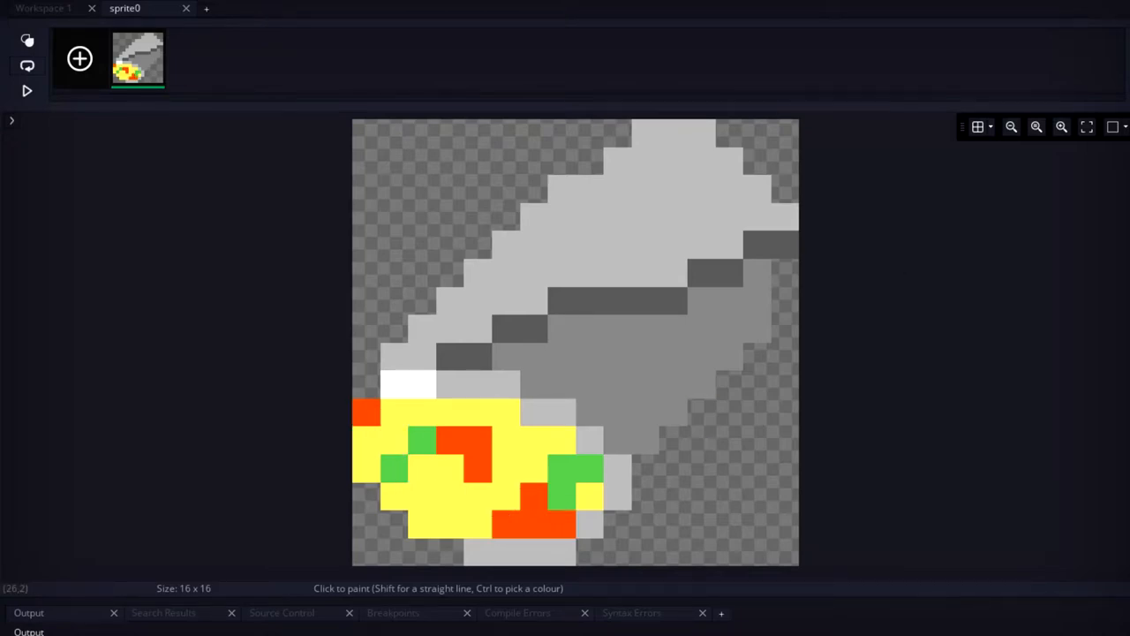
left_click(545, 539)
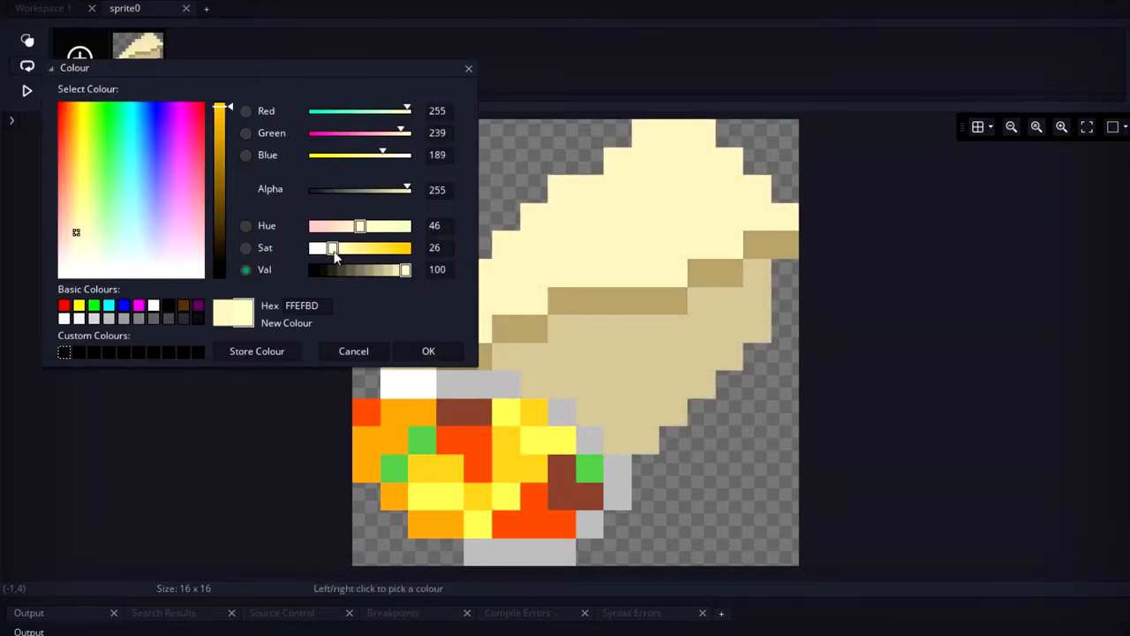
- Mix a near-white cream and a dark brown in the Colour dialog
left_click(428, 350)
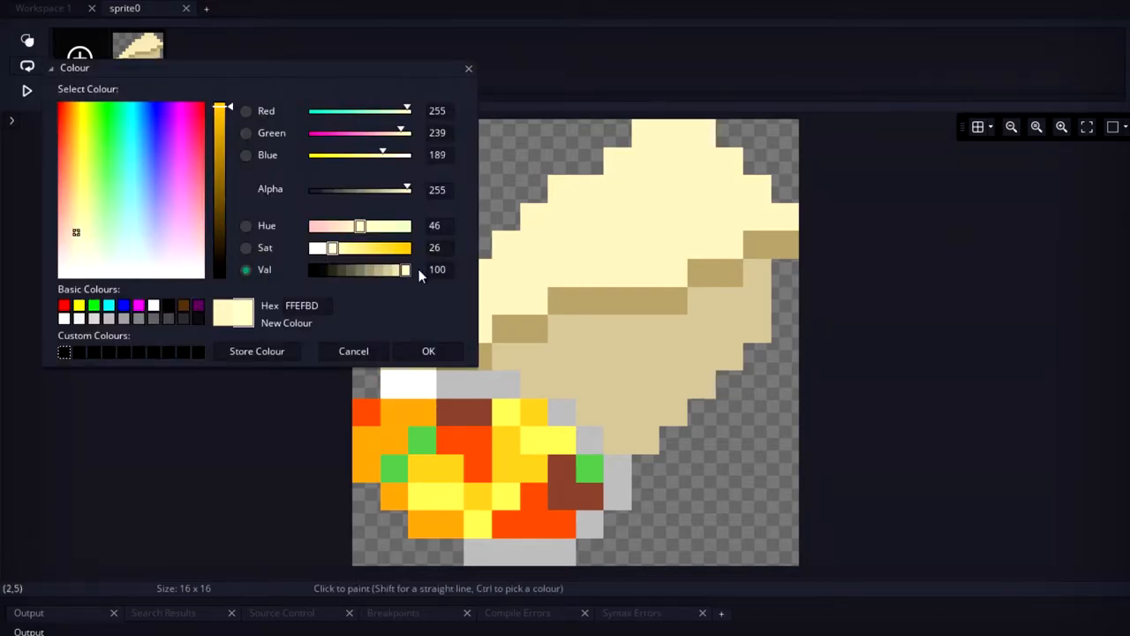
left_click_drag(333, 247, 322, 248)
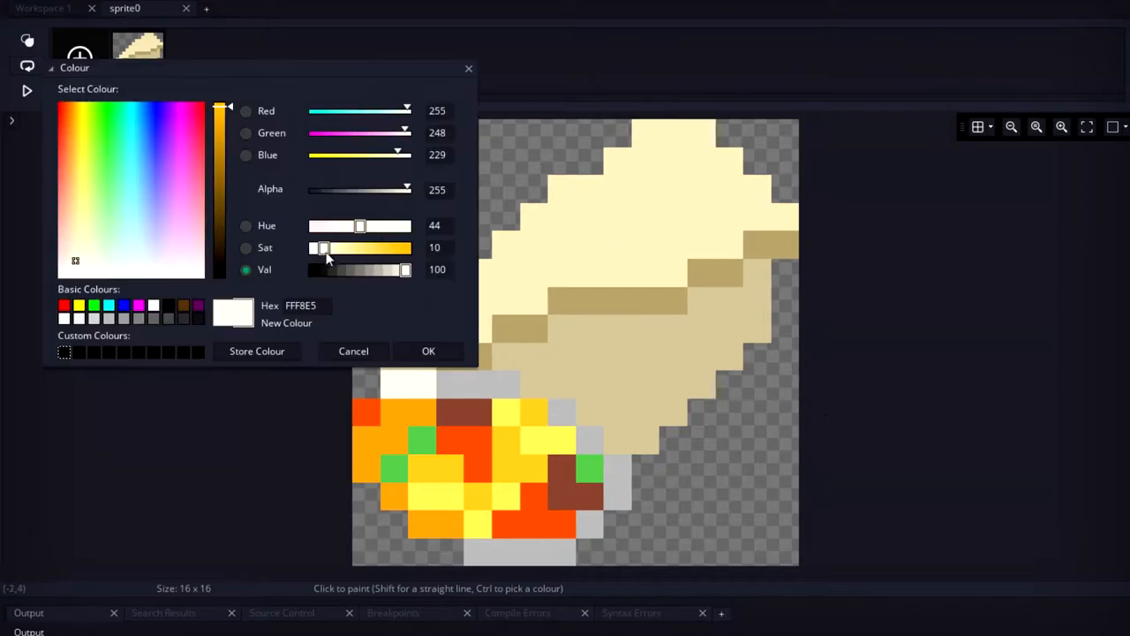
left_click(429, 351)
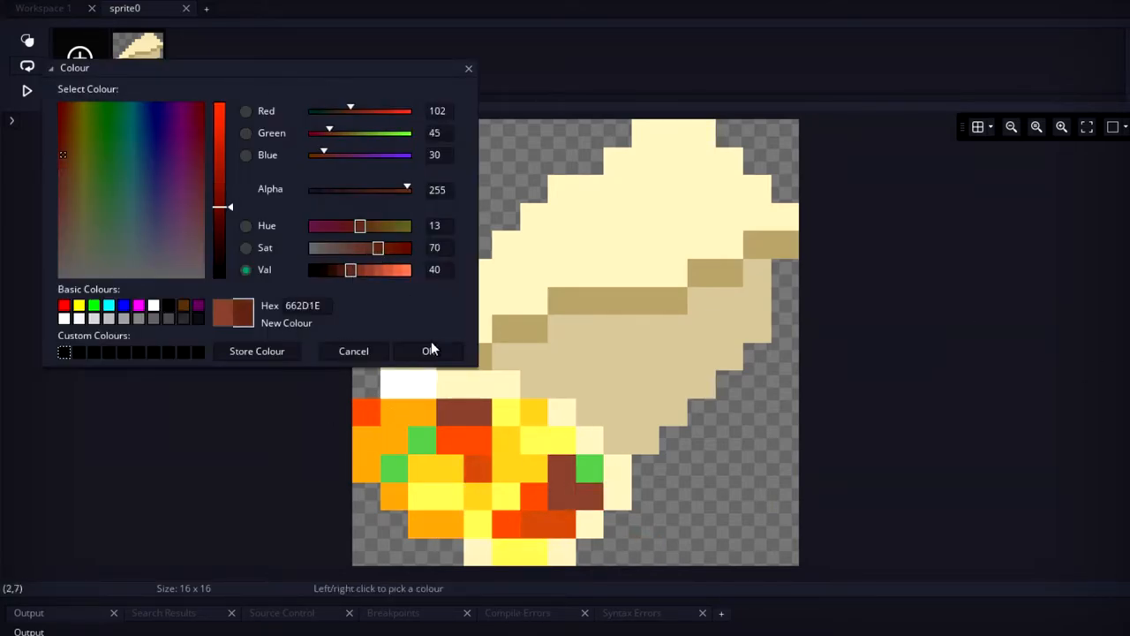
left_click(429, 351)
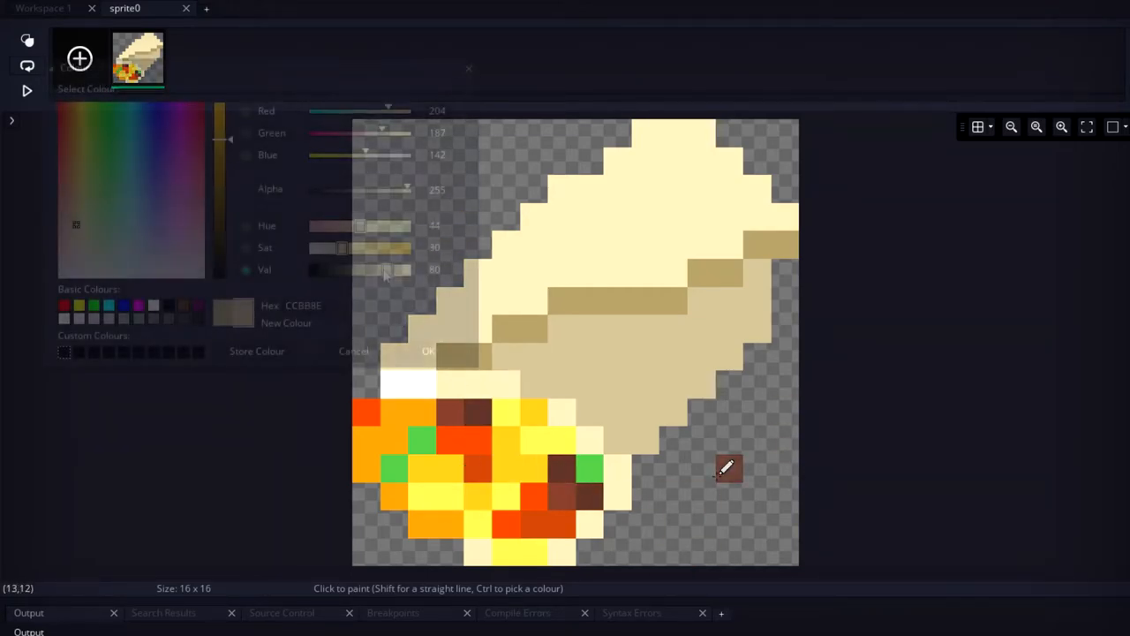
- Speckle the tortilla with tan shading, then begin Step code spawning oArch
left_click(428, 350)
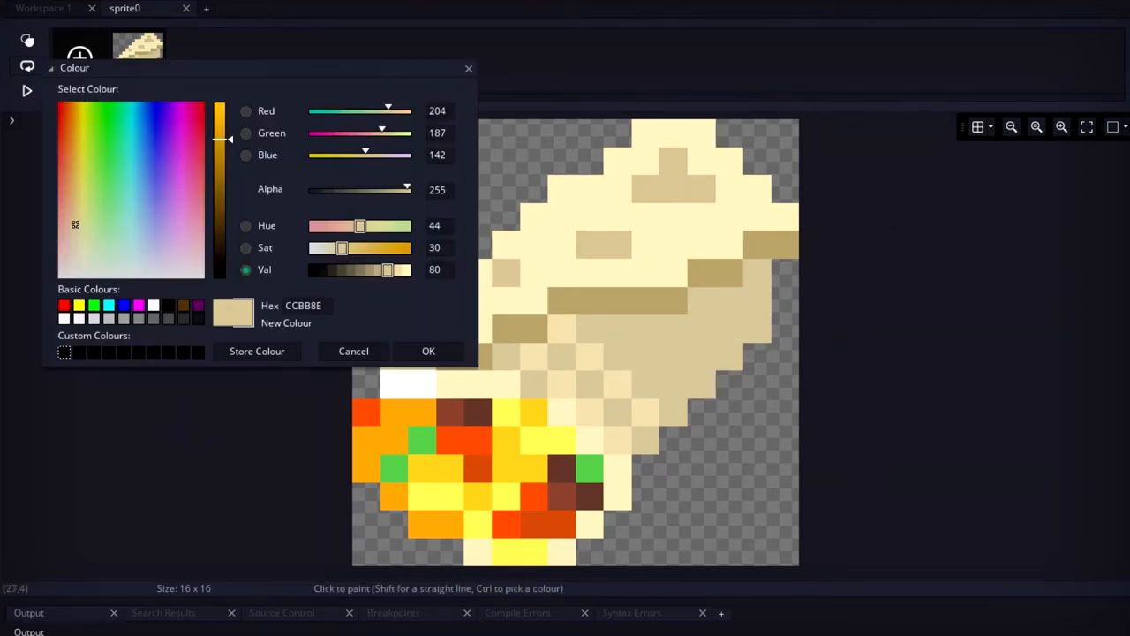
left_click(428, 350)
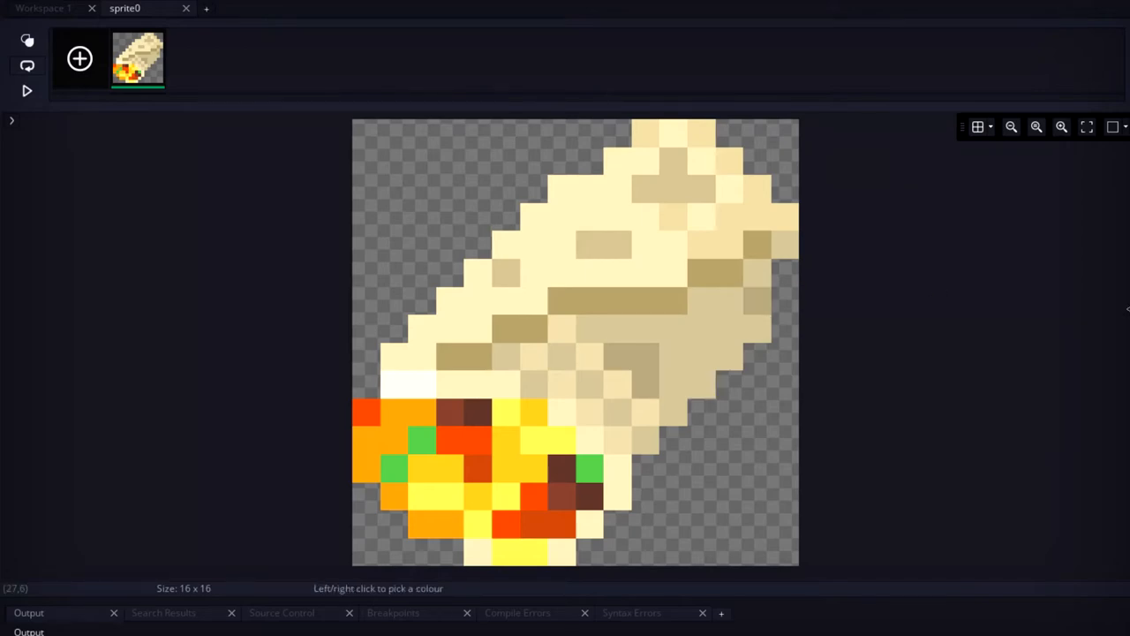
left_click(689, 176)
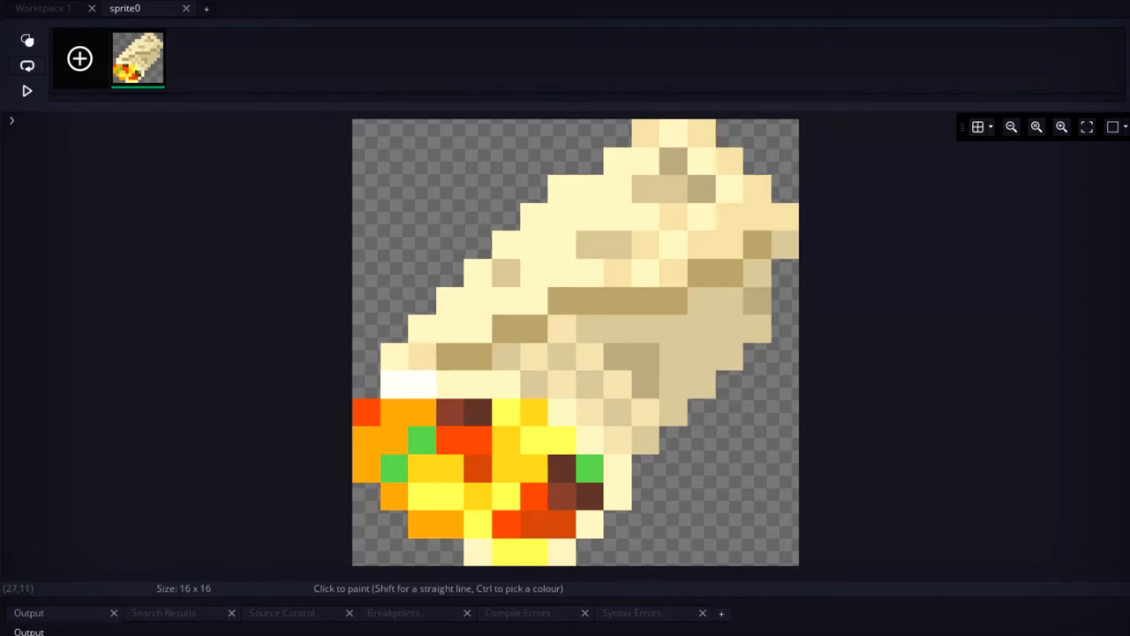
mouse_move(477, 324)
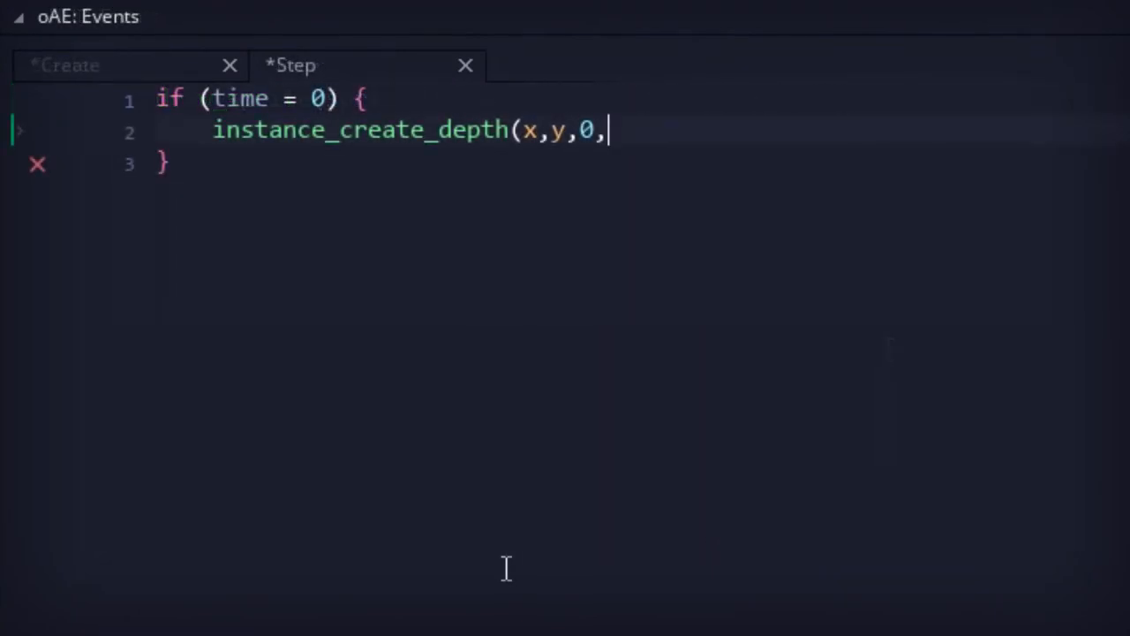
type("oArch)")
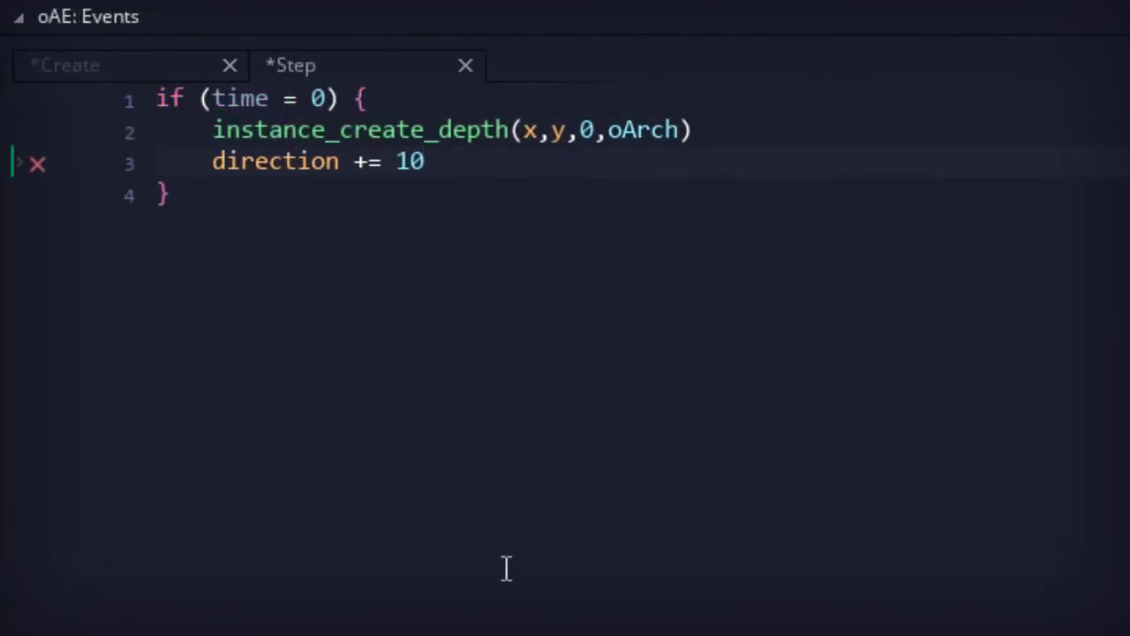